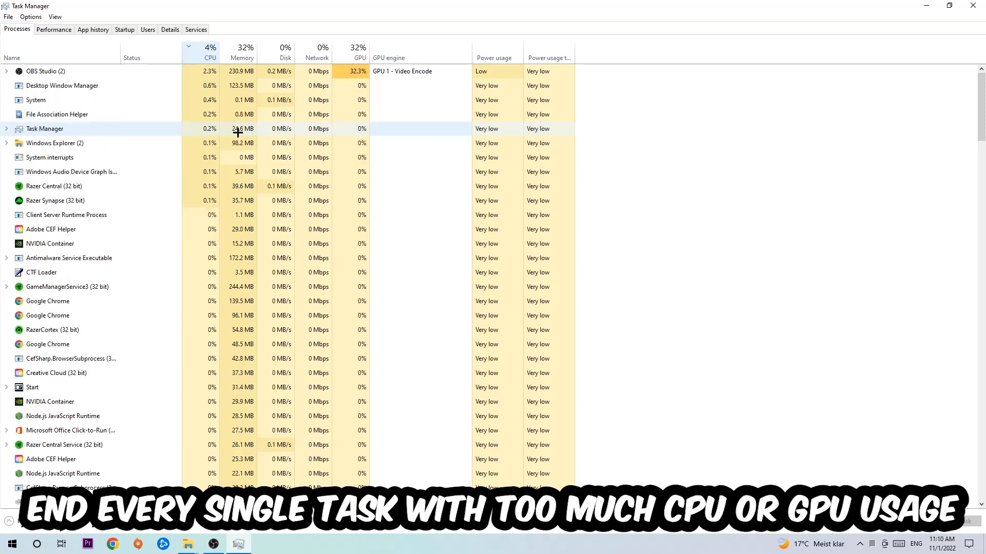
Close Task Manager after reviewing the CPU-sorted process list, returning to the desktop.
click(359, 58)
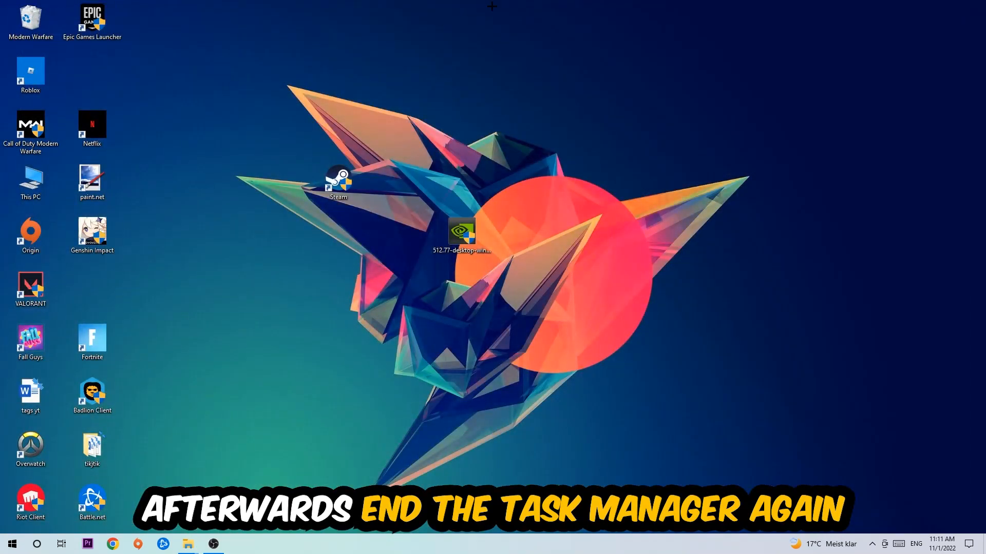
Confirm Xbox Game Bar off, Captures background recording off and Game Mode on under Settings > Gaming.
click(12, 544)
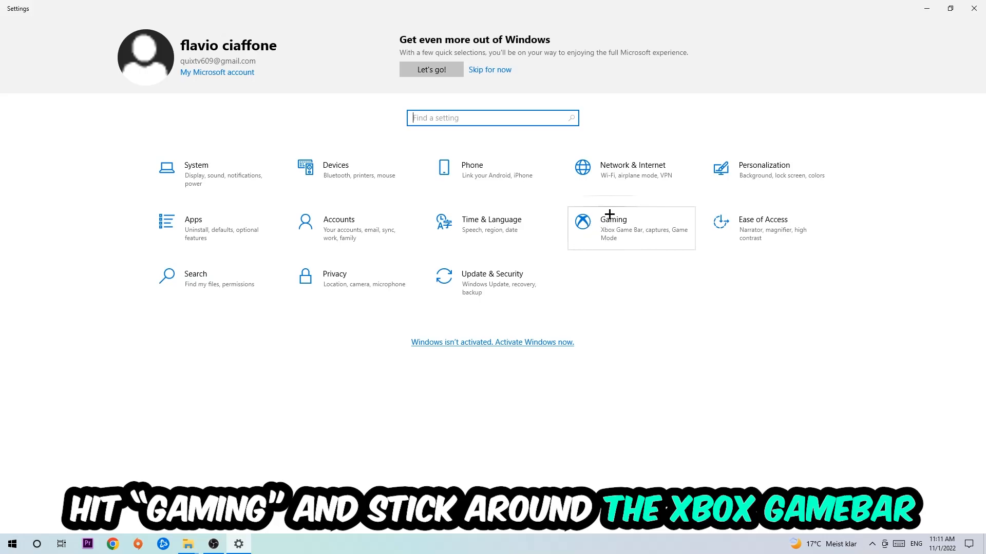
click(612, 218)
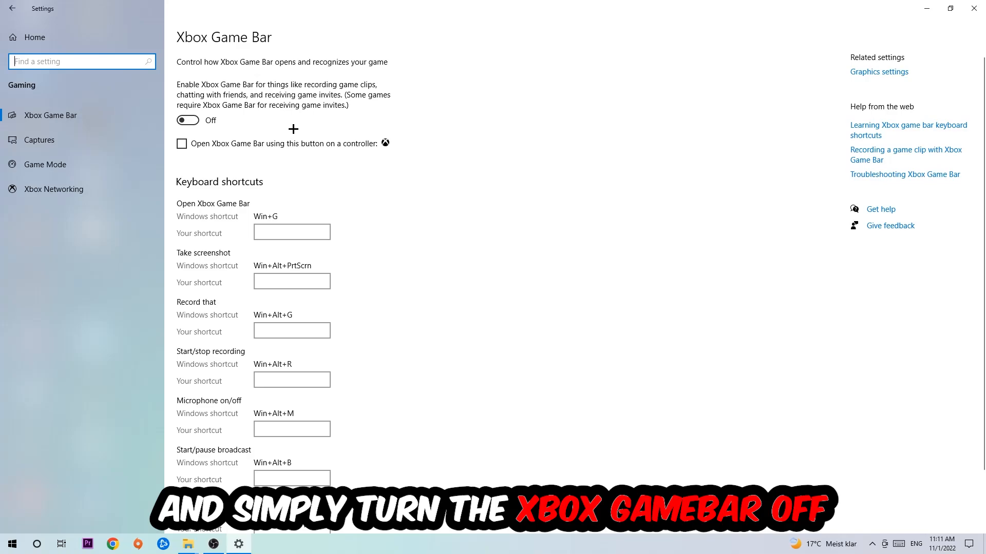
mouse_move(287, 125)
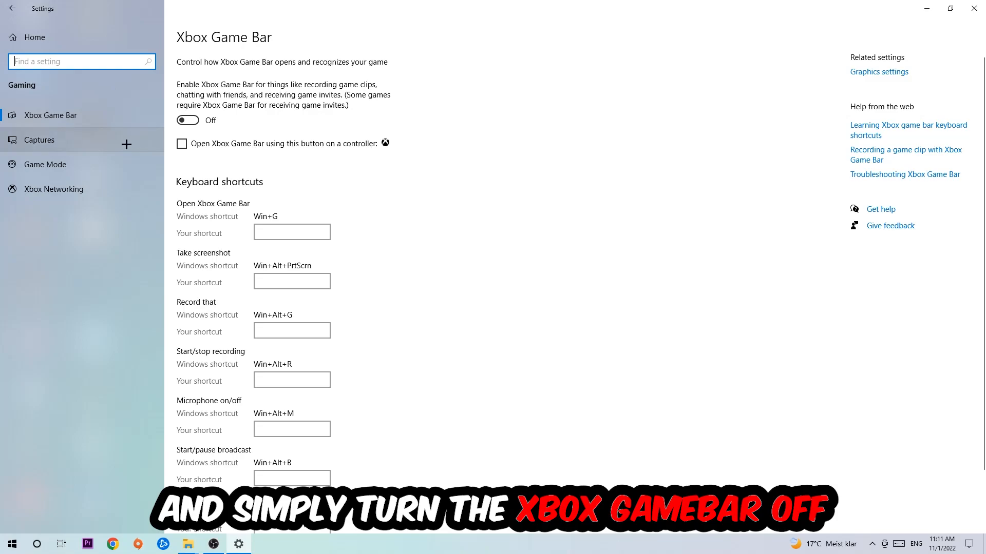
click(39, 140)
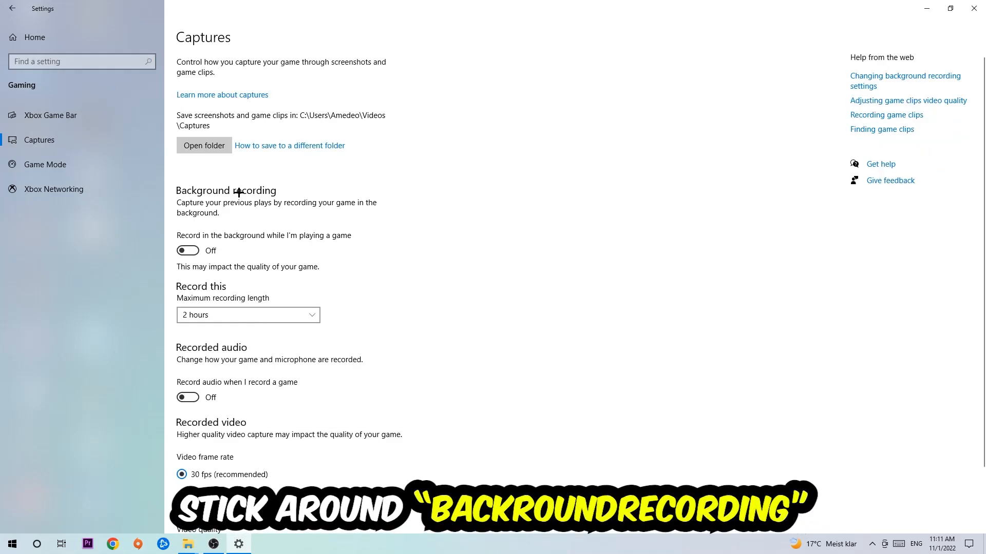
mouse_move(289, 237)
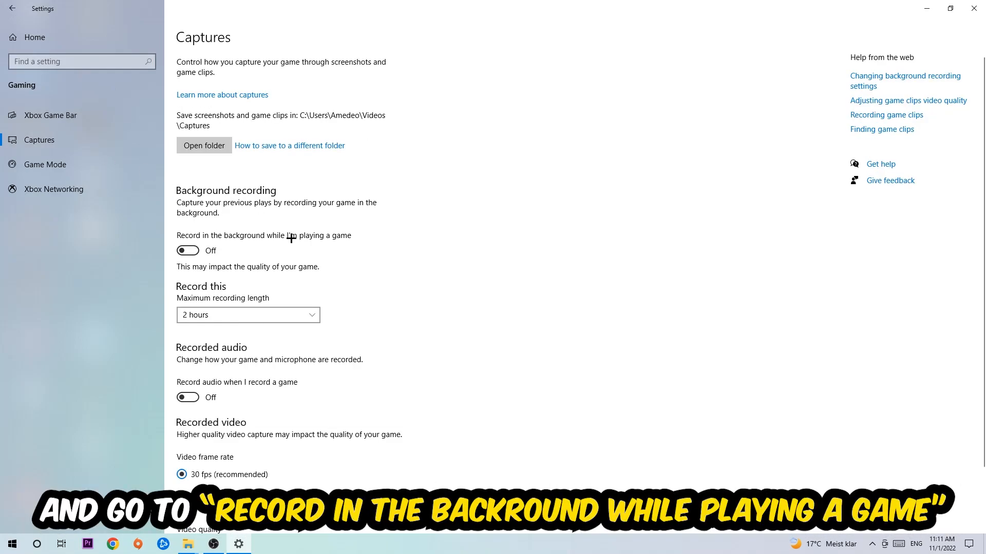
mouse_move(45, 164)
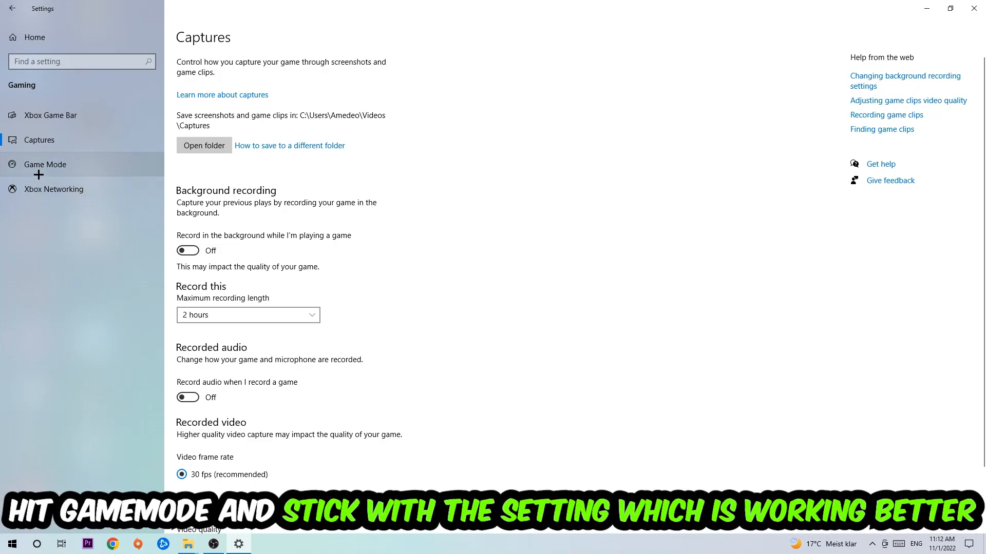
click(44, 164)
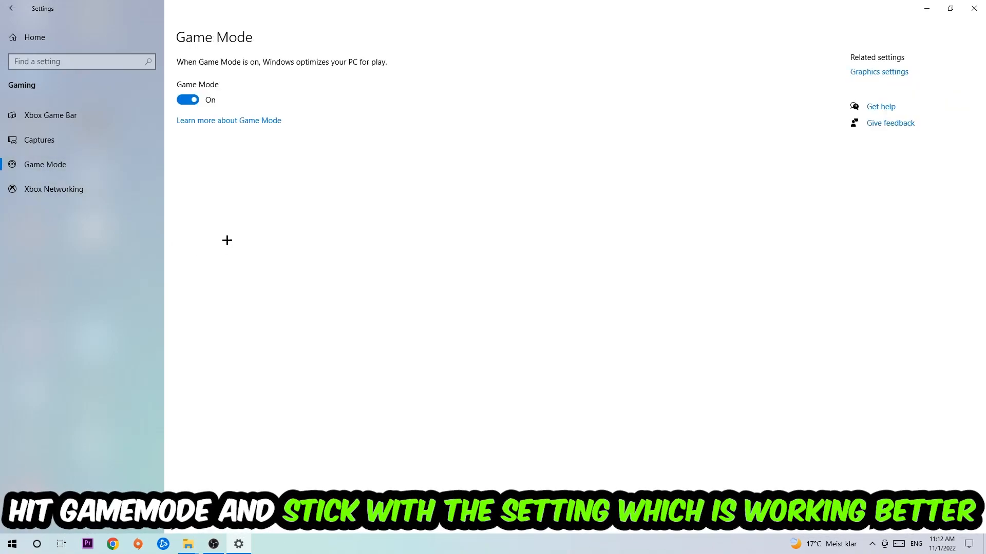
mouse_move(215, 172)
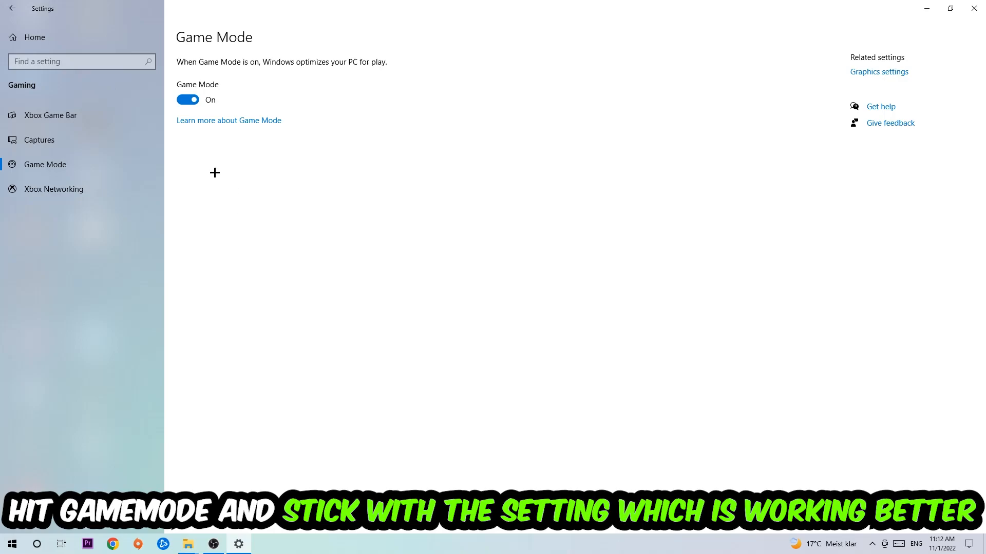
click(12, 9)
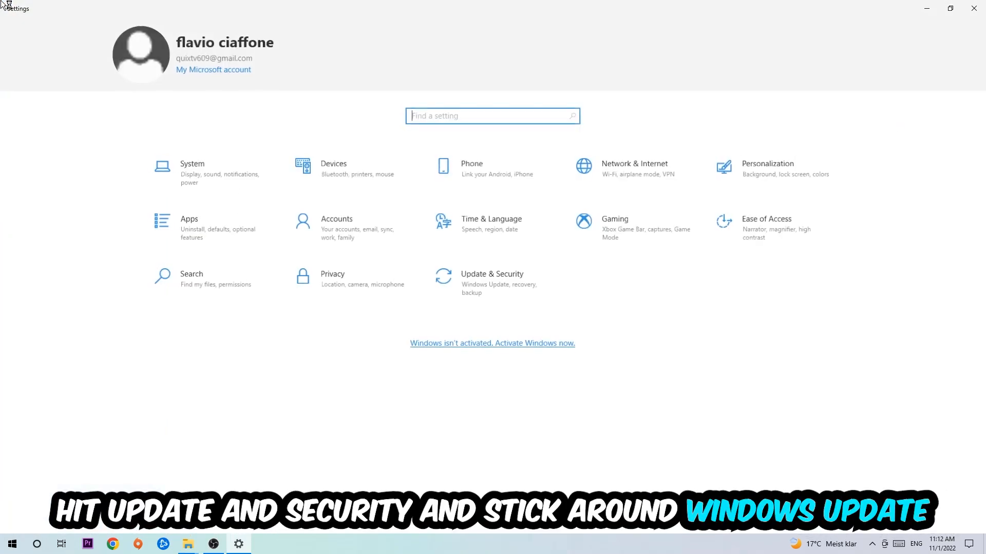
Go to Update & Security > Windows Update and check for available updates.
click(491, 279)
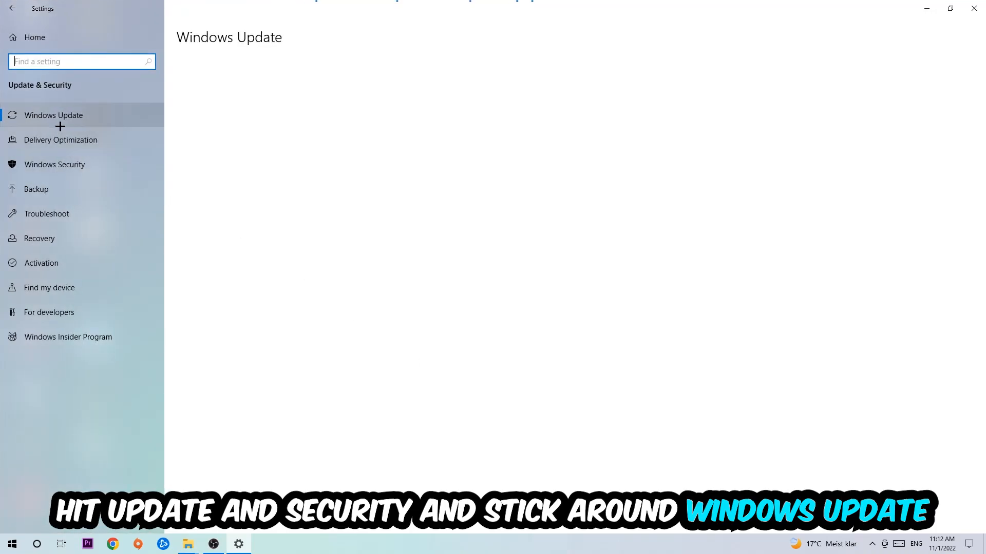
click(53, 115)
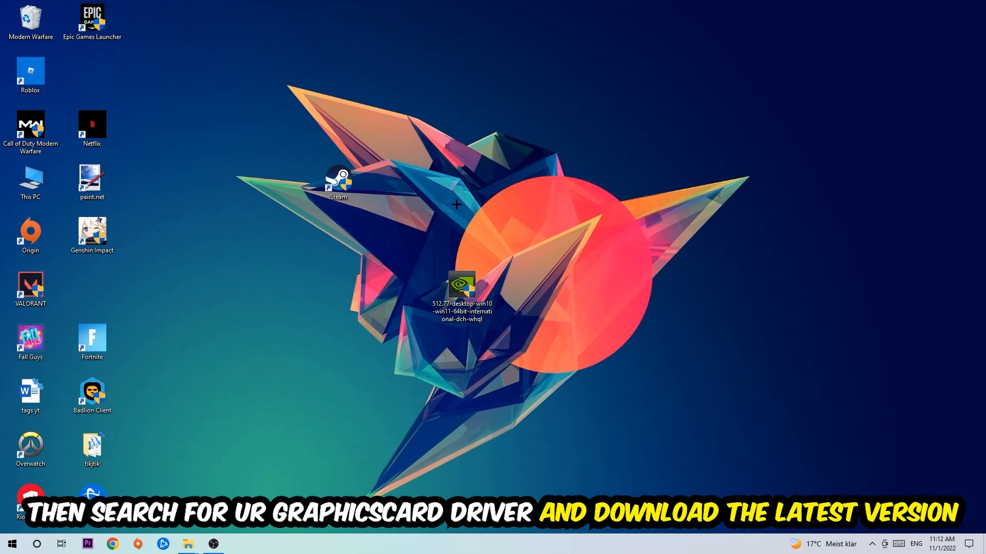
mouse_move(449, 194)
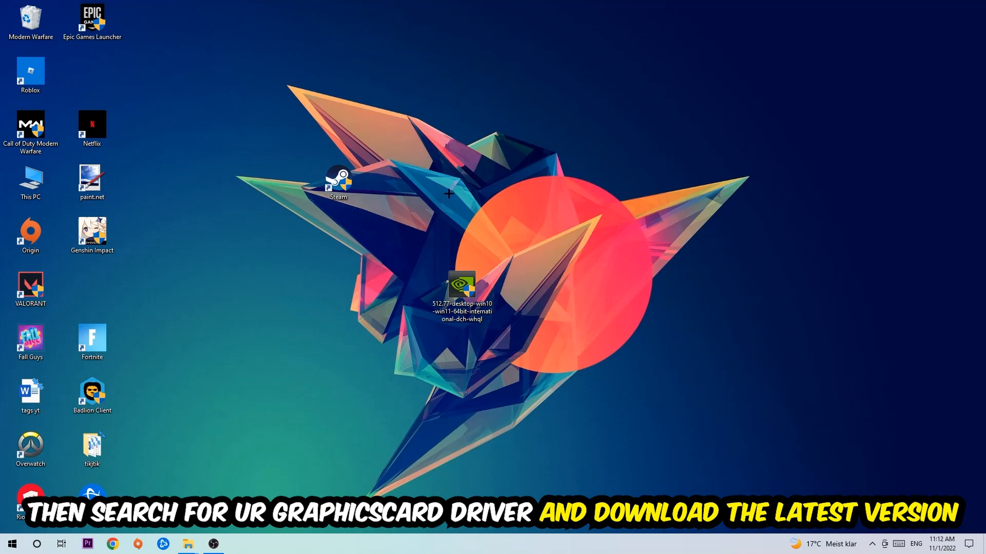
mouse_move(389, 183)
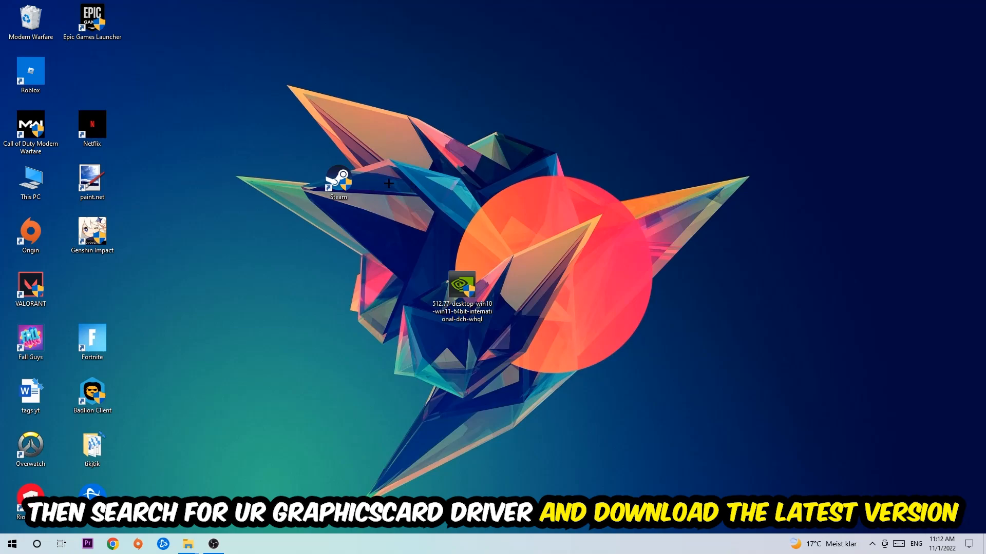